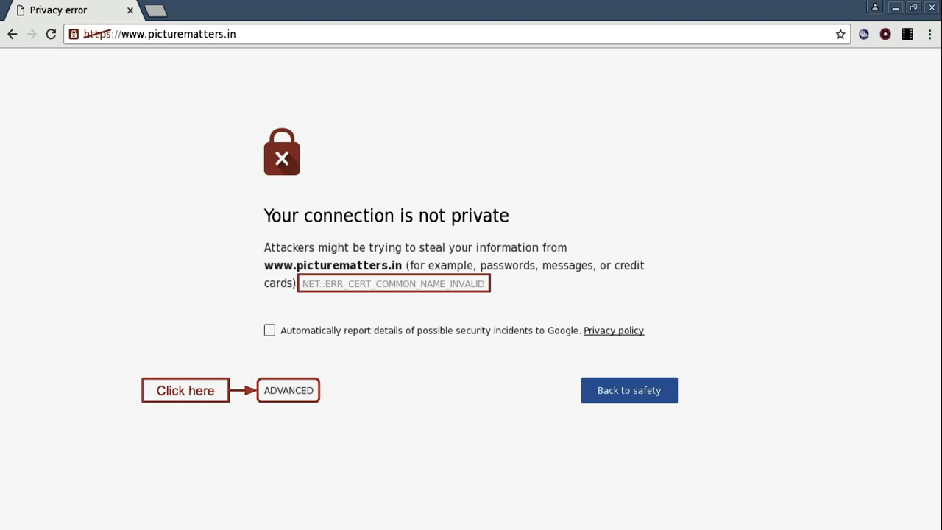
- Expand the Advanced details, revealing the picturematters.in certificate belongs to *.websitewelcome.com
{"action": "left_click", "coordinate": [288, 390]}
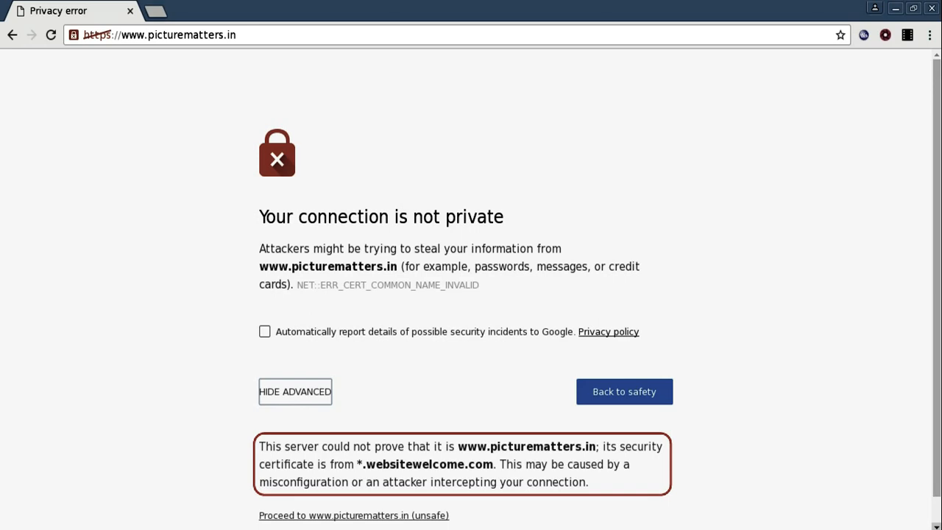
- Hide the advanced details and view the site's certificate via the padlock's Security details panel
{"action": "left_click", "coordinate": [295, 391]}
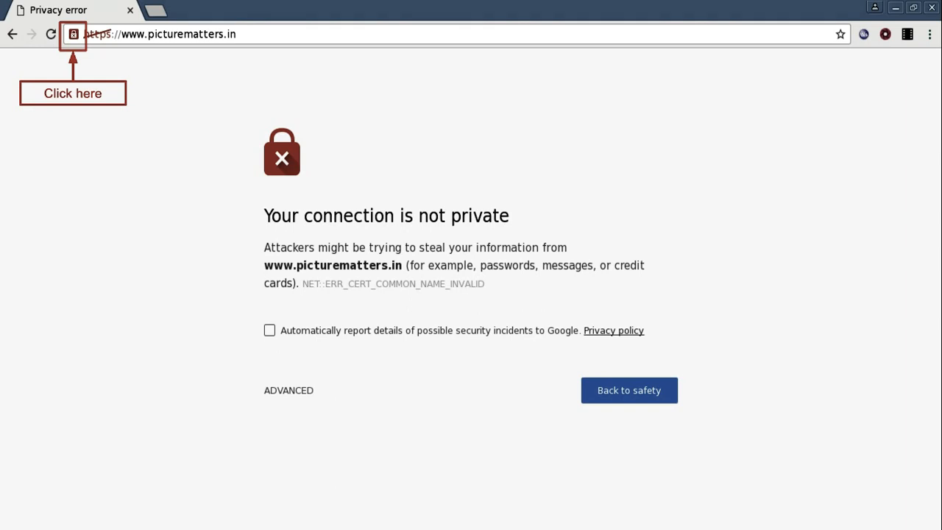
{"action": "left_click", "coordinate": [73, 34]}
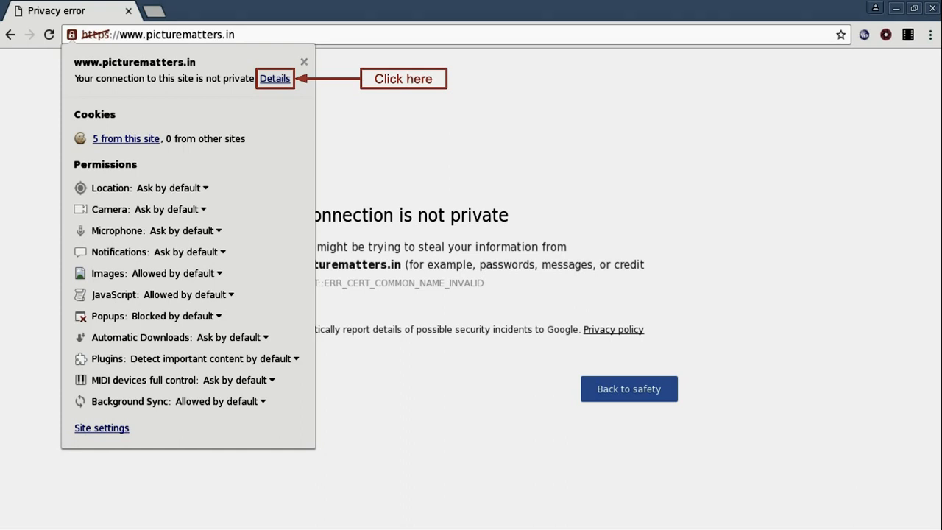
{"action": "left_click", "coordinate": [274, 78]}
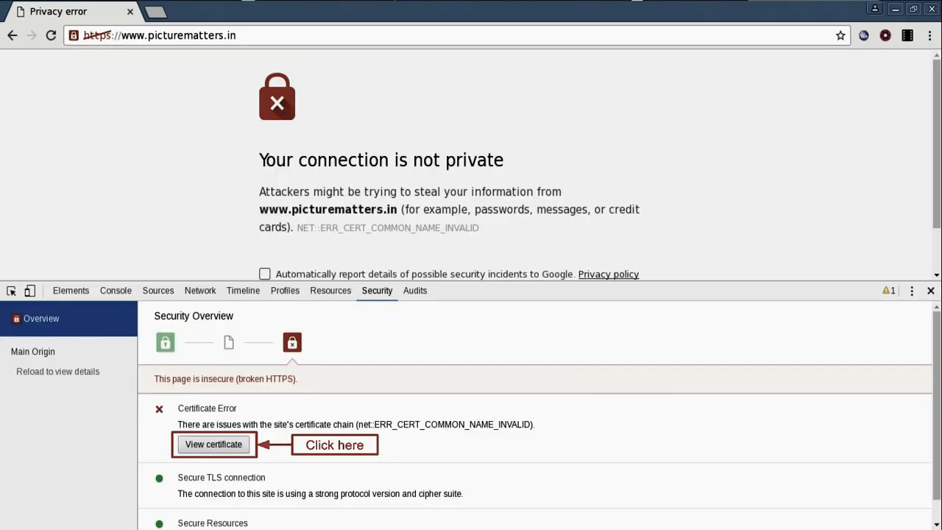
{"action": "left_click", "coordinate": [214, 445]}
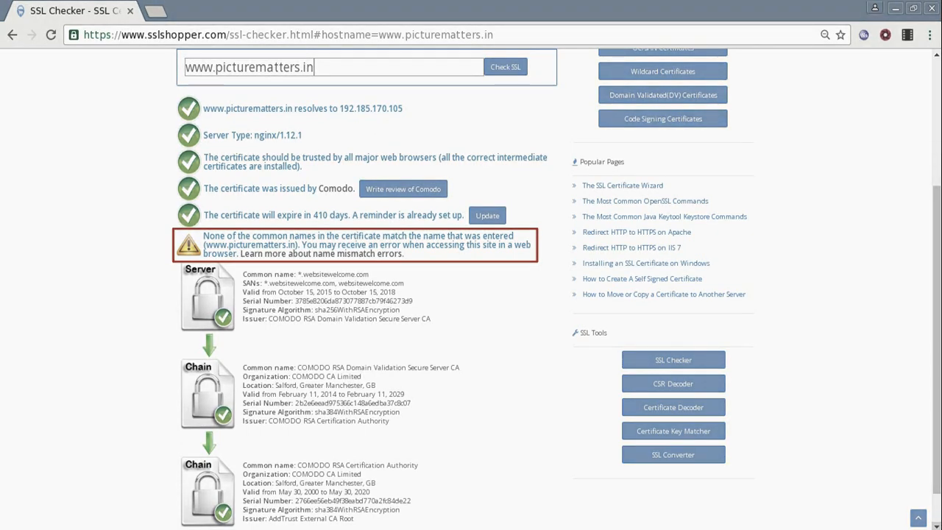
{"action": "left_click", "coordinate": [304, 273]}
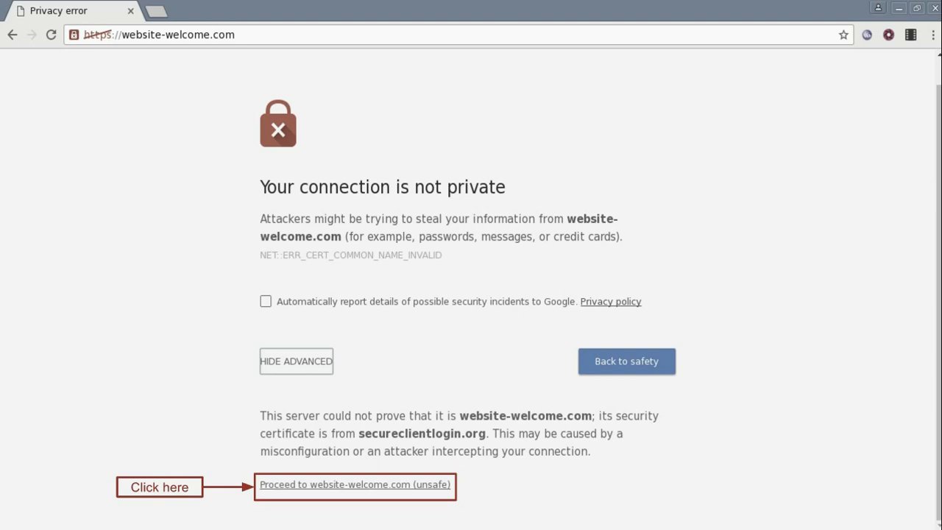
- Proceed to website-welcome.com (unsafe), loading the Website Welcome site despite the mismatch
{"action": "left_click", "coordinate": [355, 485]}
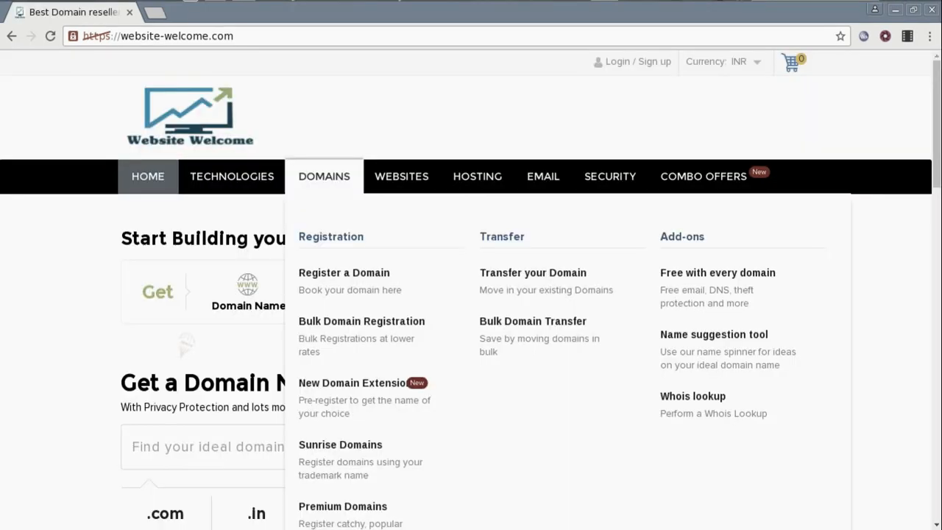